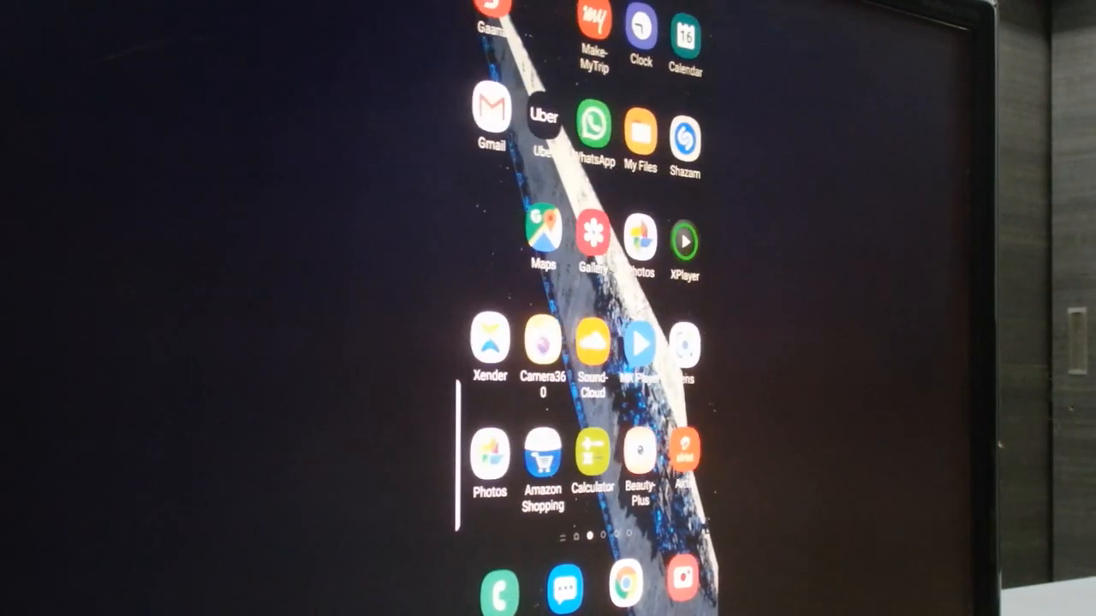
pyautogui.hscroll(-3)
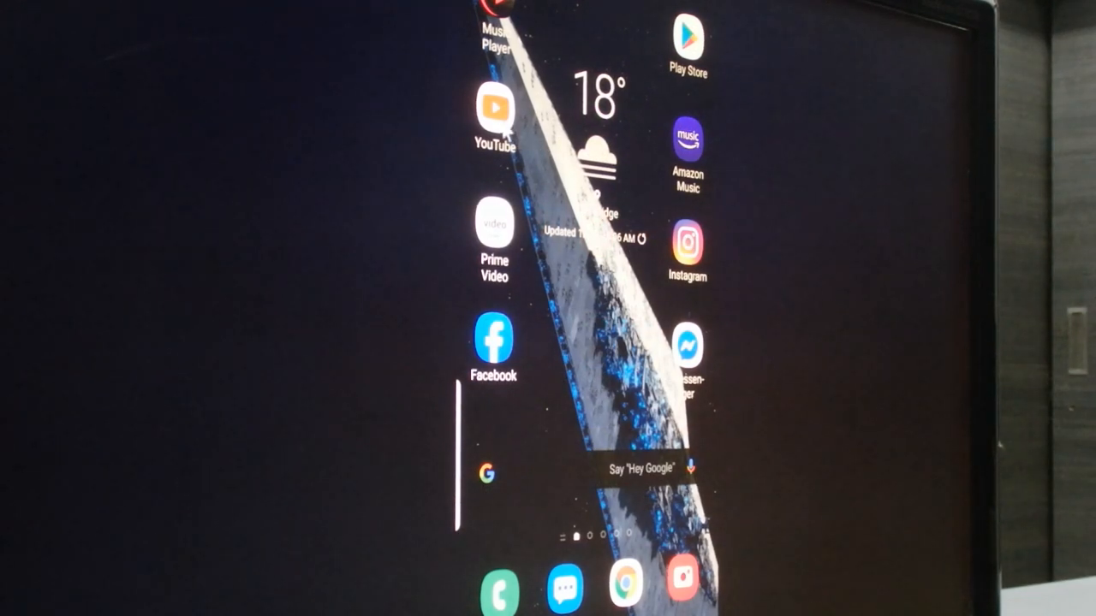